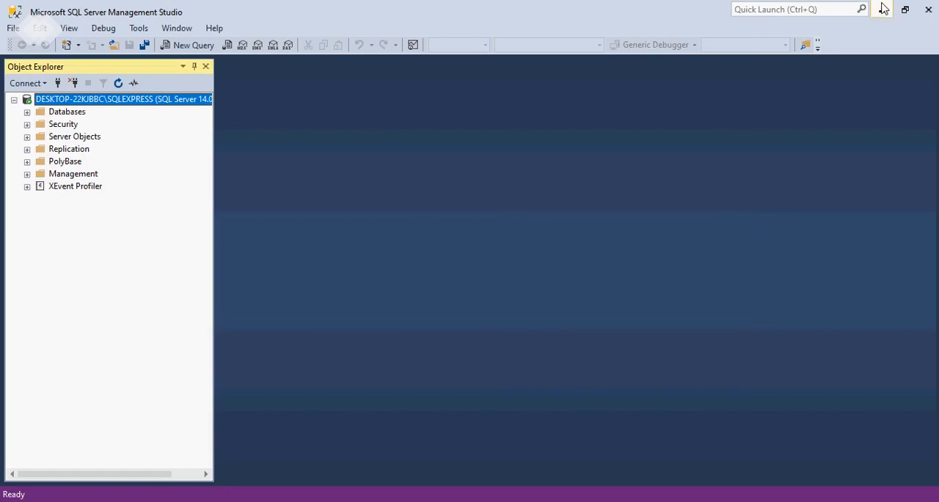
- Close SQL Server Management Studio and switch over to Chrome
{"action": "left_click", "coordinate": [904, 8]}
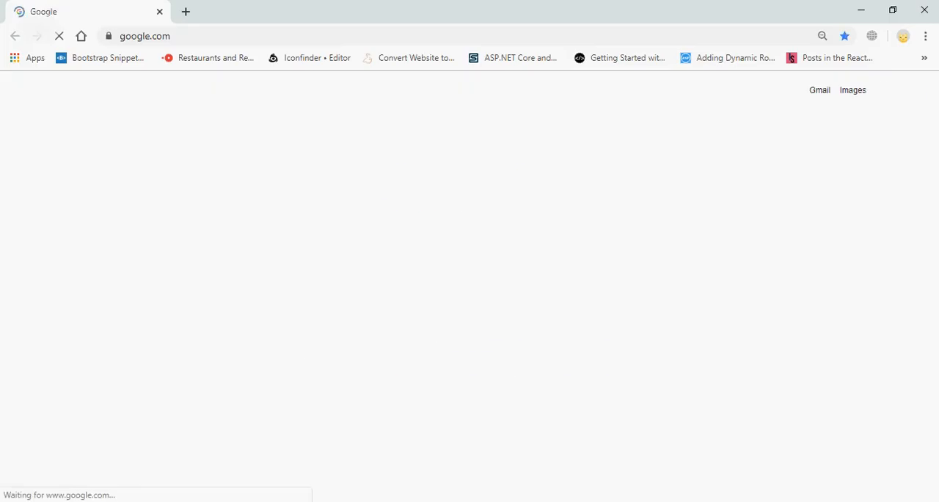
- Search Google for 'node', visit nodejs.org, then leave only a blank new tab open
{"action": "type", "text": "node"}
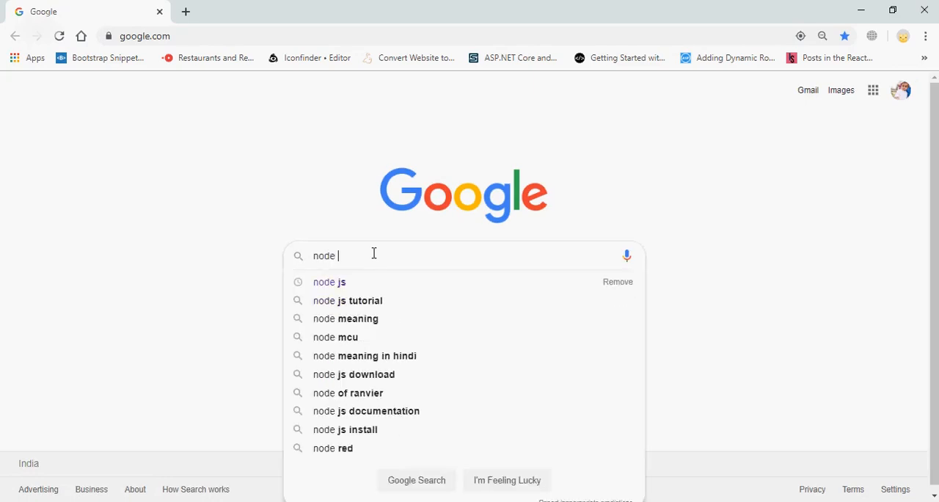
{"action": "left_click", "coordinate": [329, 281]}
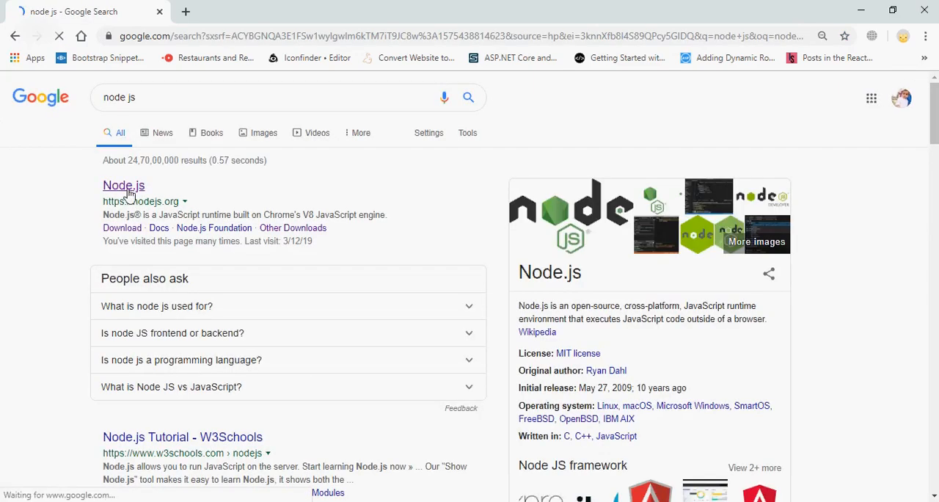
{"action": "left_click", "coordinate": [123, 185]}
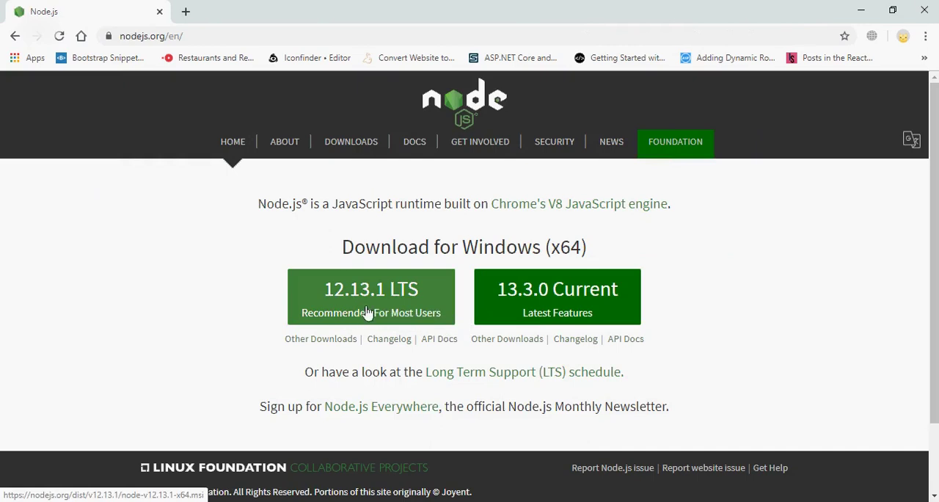
{"action": "mouse_move", "coordinate": [418, 301]}
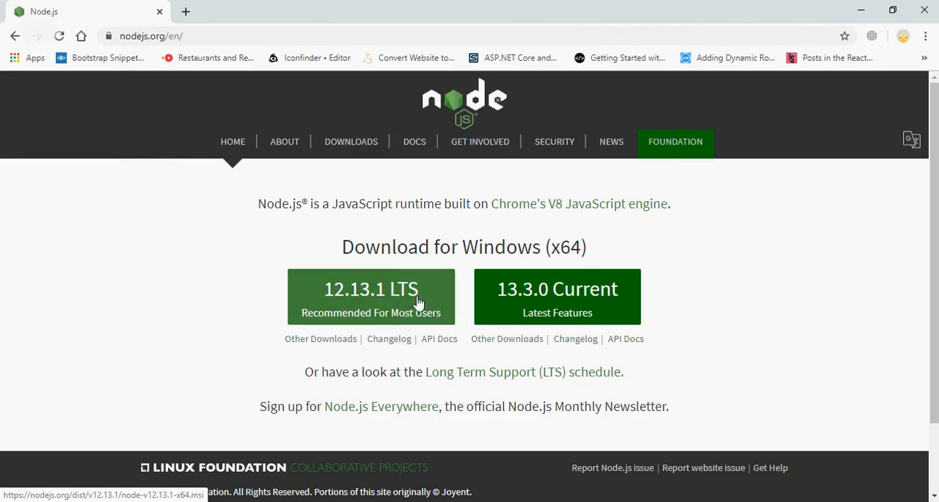
{"action": "mouse_move", "coordinate": [370, 308]}
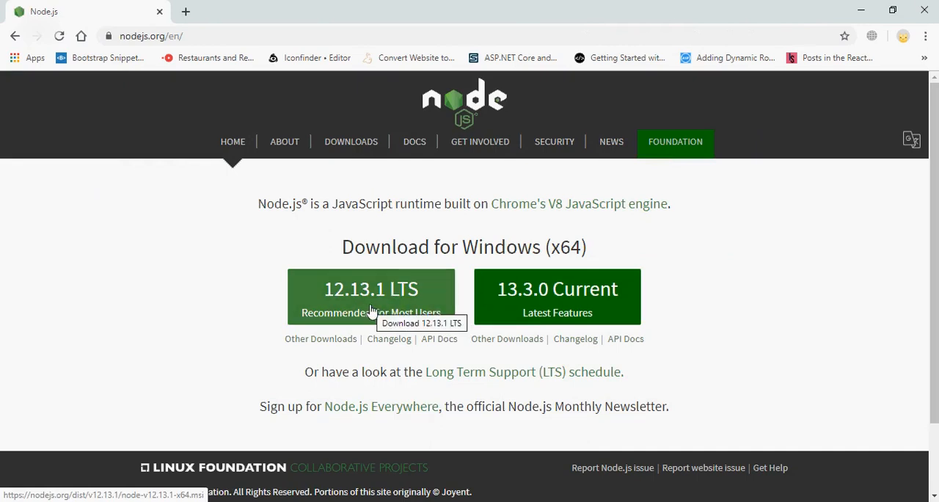
{"action": "left_click", "coordinate": [186, 11]}
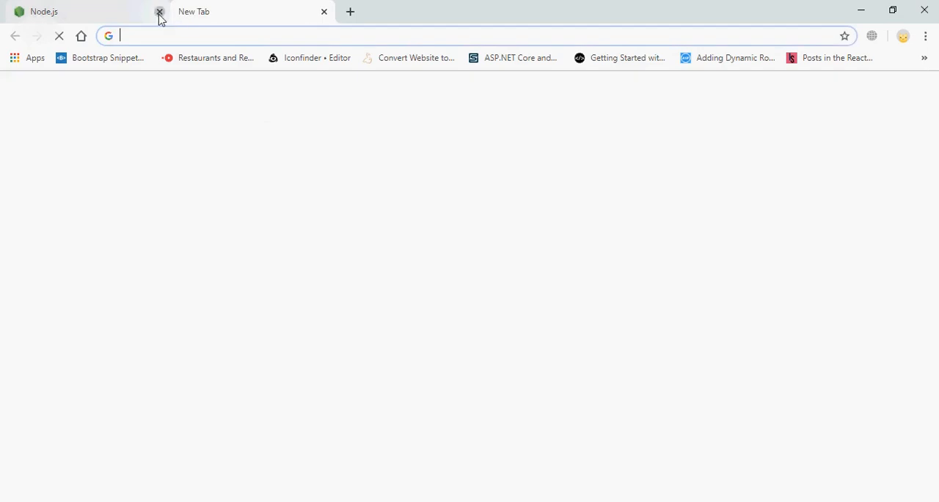
{"action": "left_click", "coordinate": [160, 11]}
{"action": "type", "text": "np"}
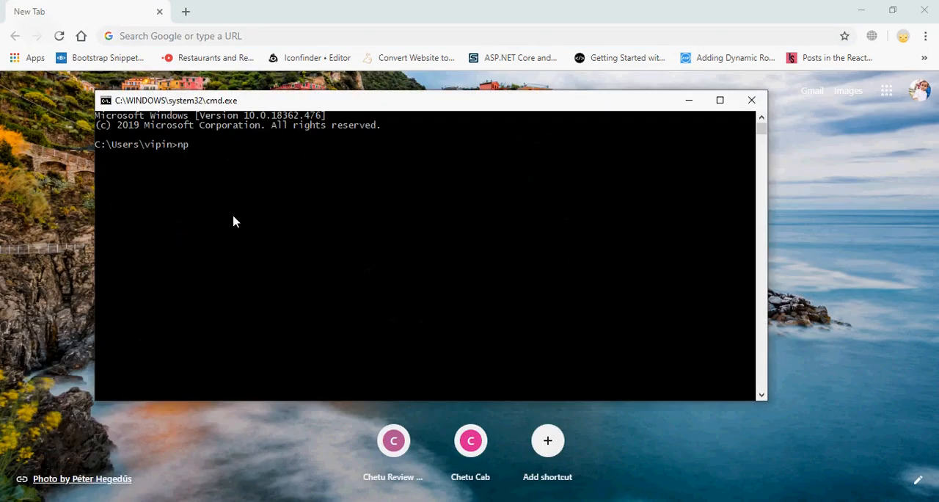
- Enter 'npm install' at the user-folder prompt in Command Prompt
{"action": "type", "text": "m install"}
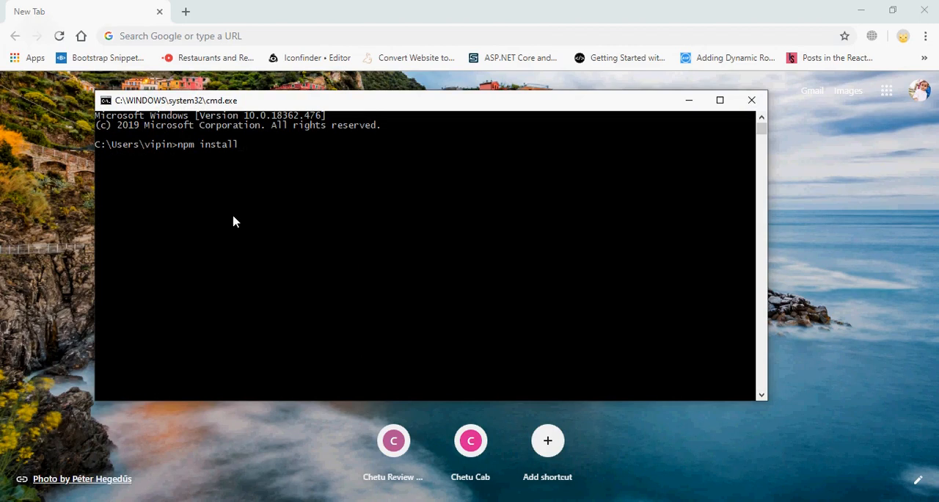
{"action": "mouse_move", "coordinate": [572, 194]}
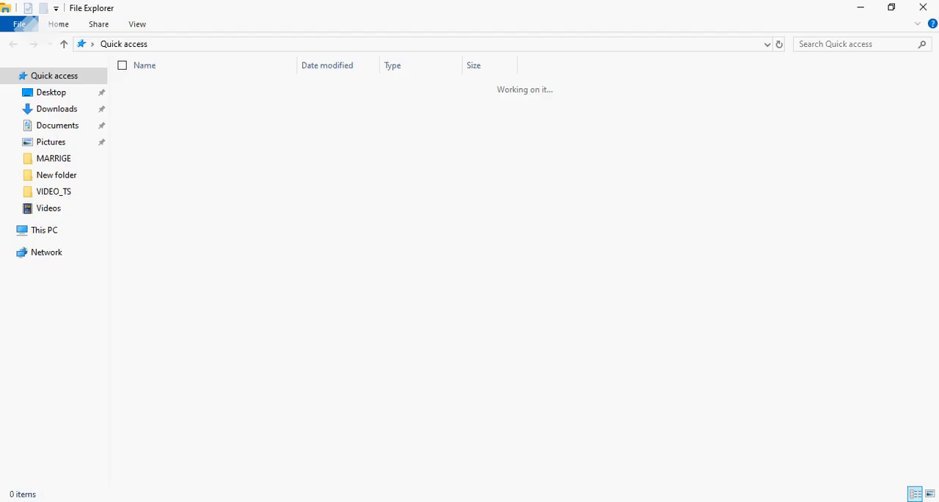
- Navigate File Explorer to the angular folder on drive F
{"action": "left_click", "coordinate": [55, 76]}
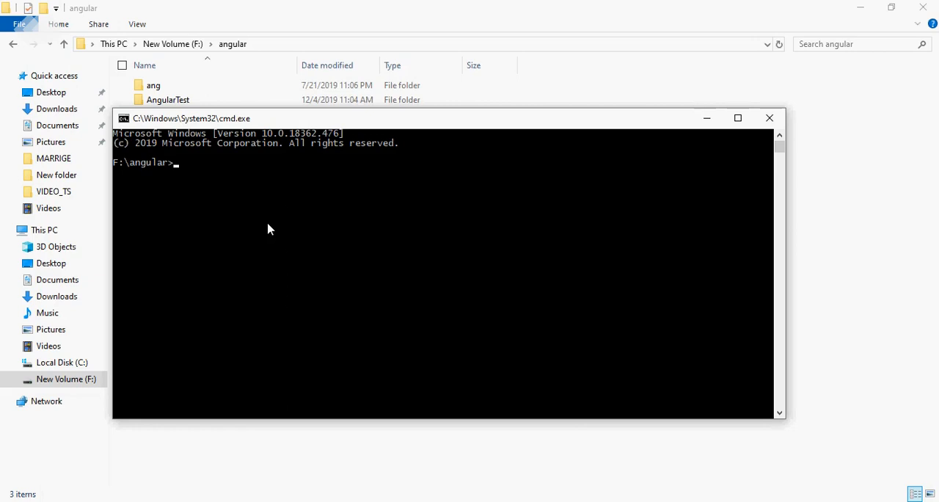
- Run 'ng new AngularHelloWorld' in F:\angular, correcting the mistyped project name first
{"action": "type", "text": "ng"}
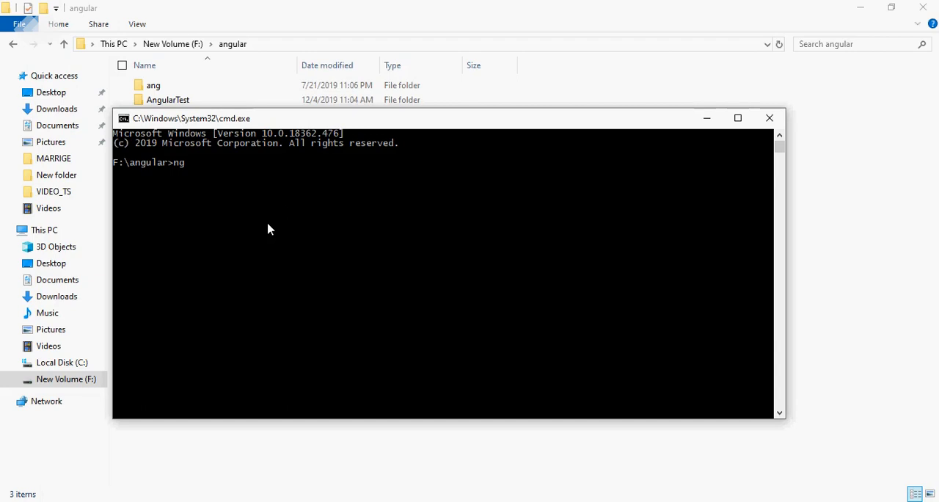
{"action": "type", "text": "n"}
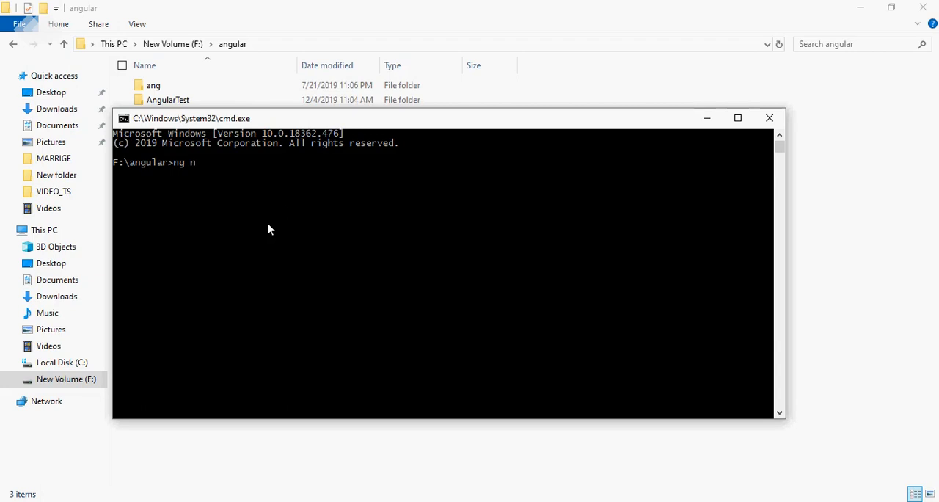
{"action": "type", "text": "ew"}
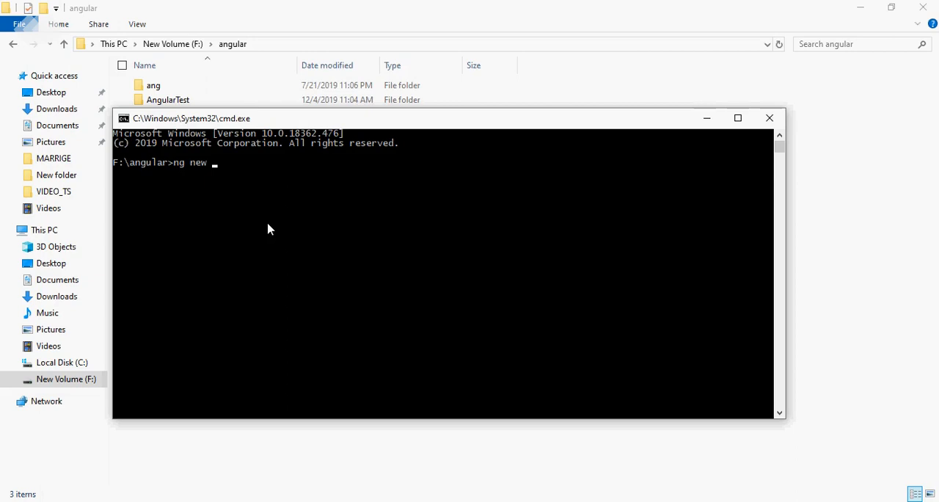
{"action": "type", "text": "Angul"}
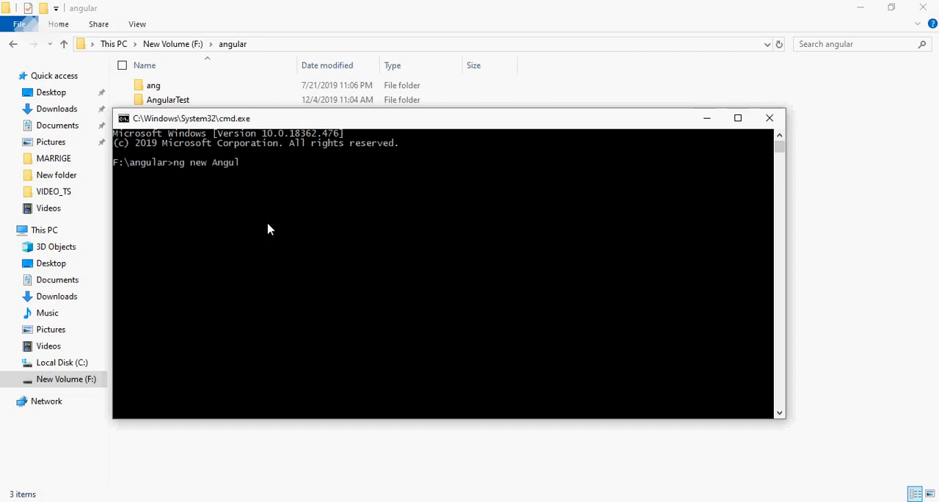
{"action": "type", "text": "ar"}
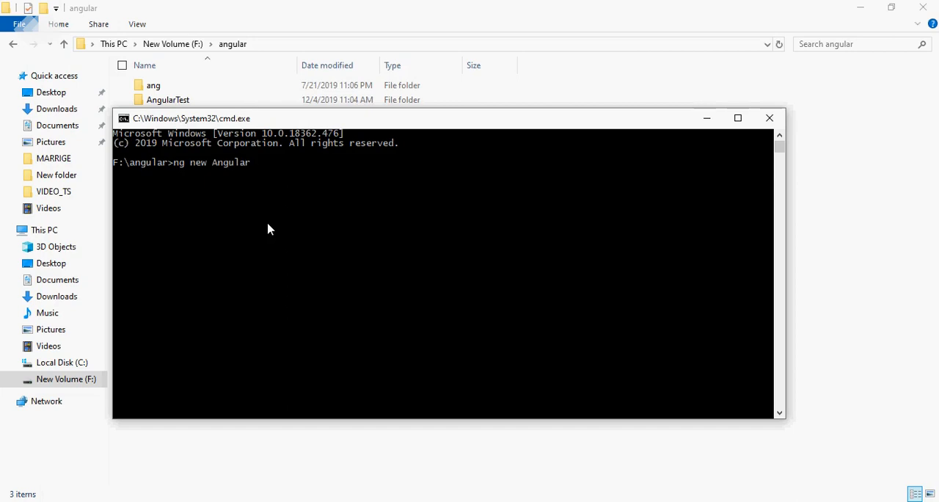
{"action": "type", "text": "Hell"}
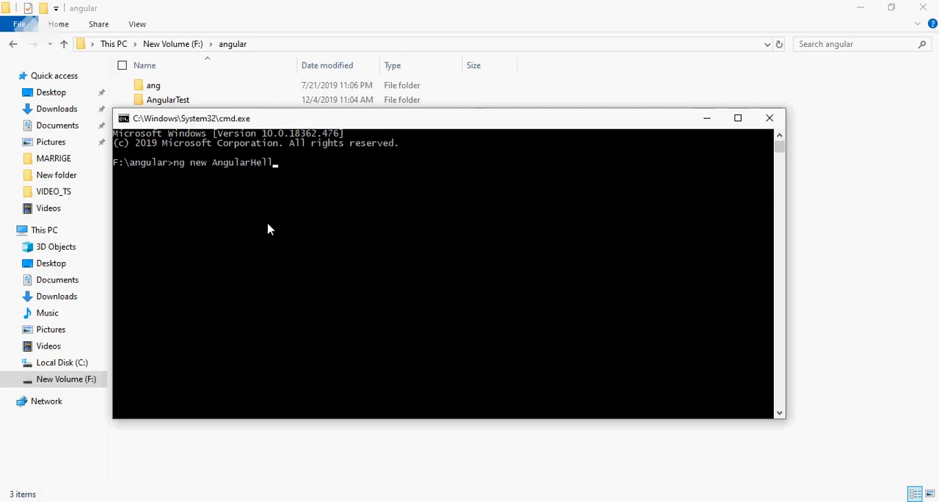
{"action": "type", "text": "oworl"}
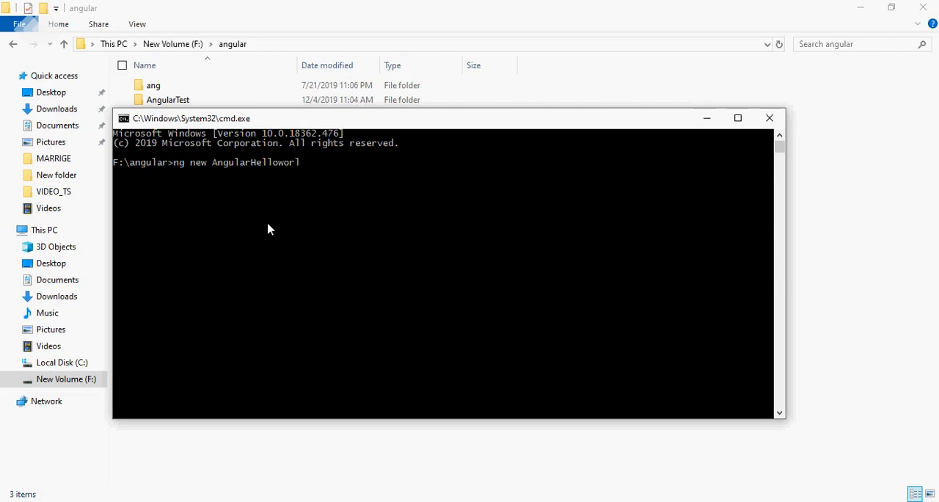
{"action": "type", "text": "d"}
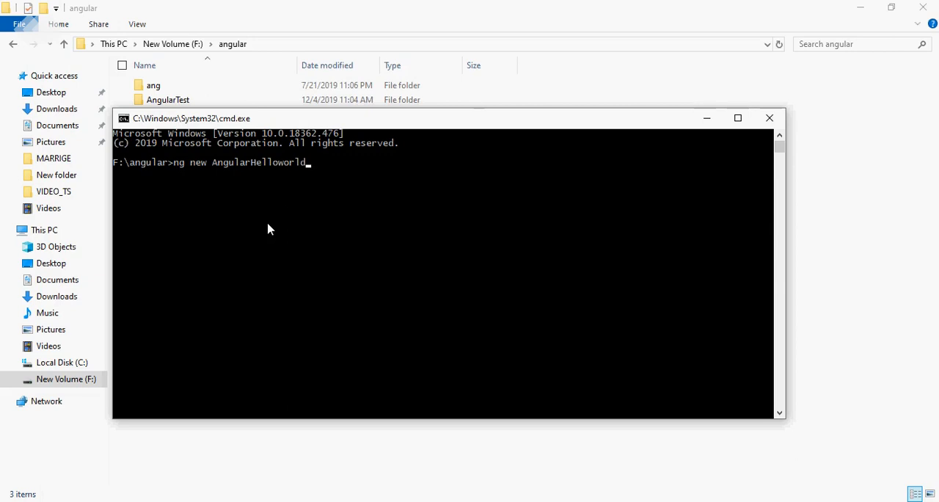
{"action": "key", "text": "Backspace"}
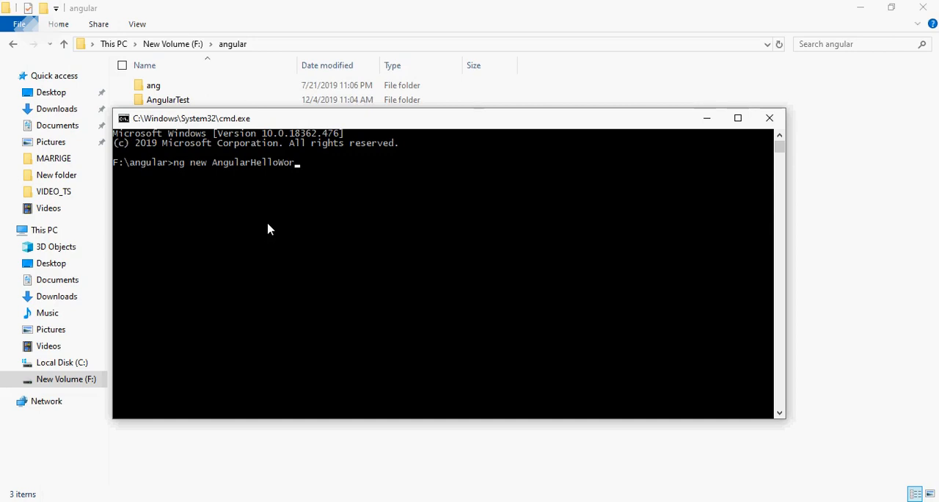
{"action": "type", "text": "ld"}
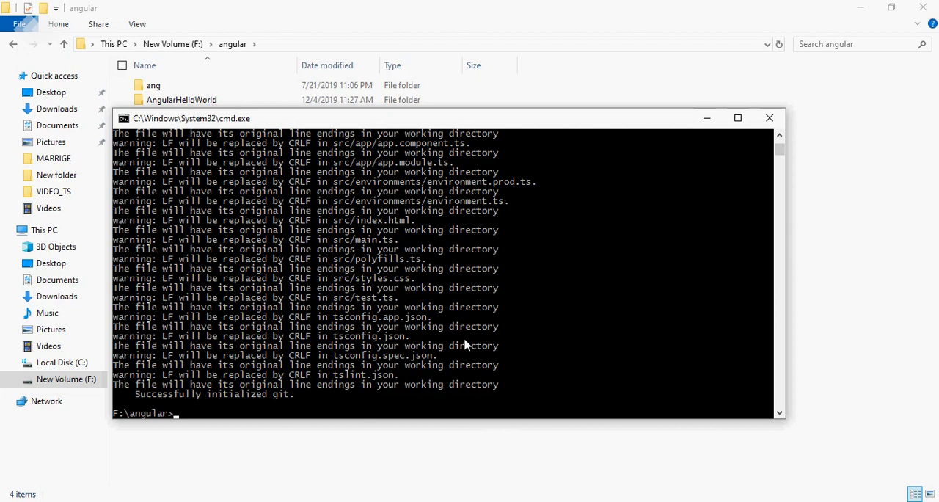
- Change directory into the new AngularHelloWorld project folder
{"action": "type", "text": "cd"}
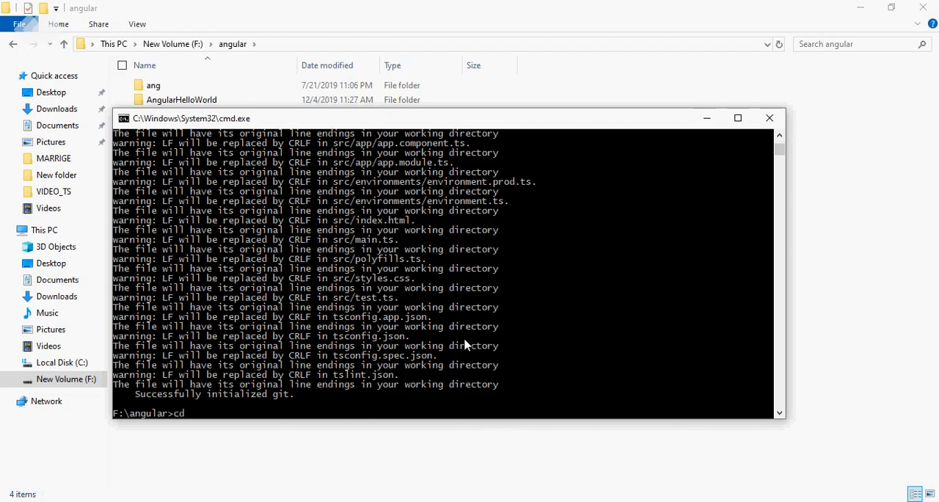
{"action": "type", "text": "AngularHelloWorld"}
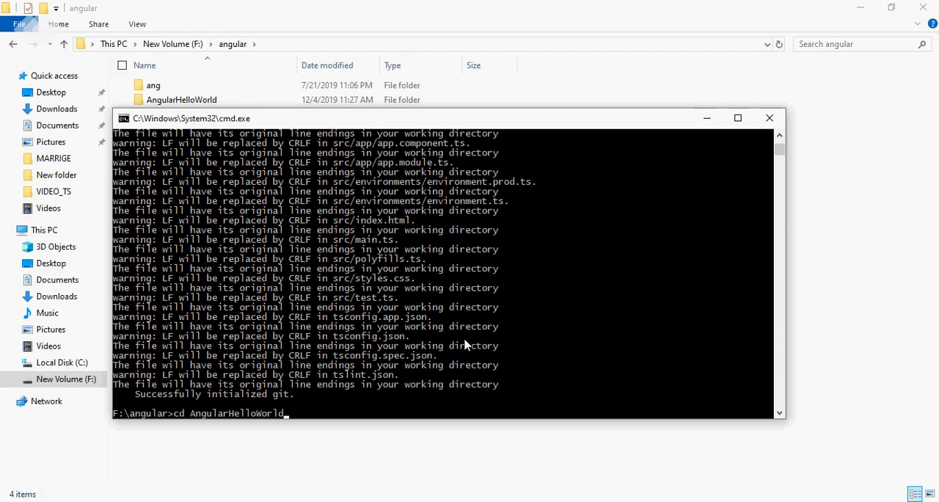
{"action": "key", "text": "Return"}
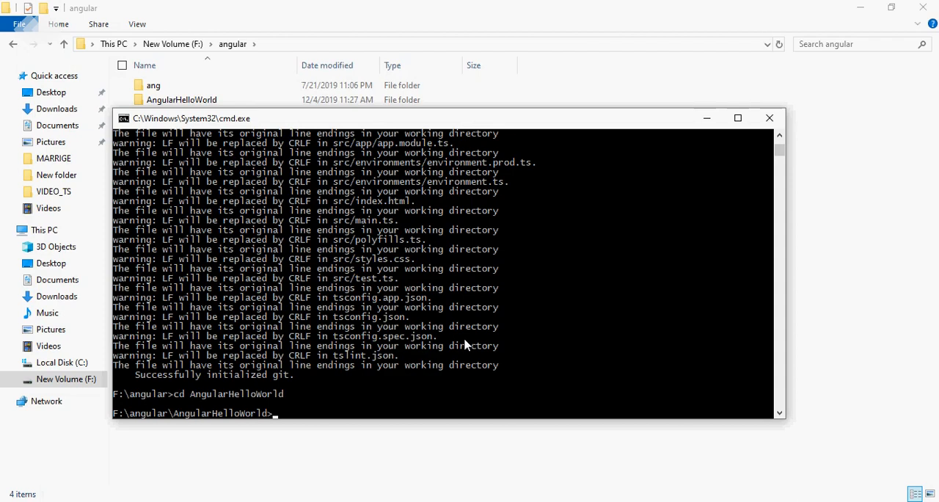
- Start the Angular development server with 'ng serve'
{"action": "type", "text": "ng serve"}
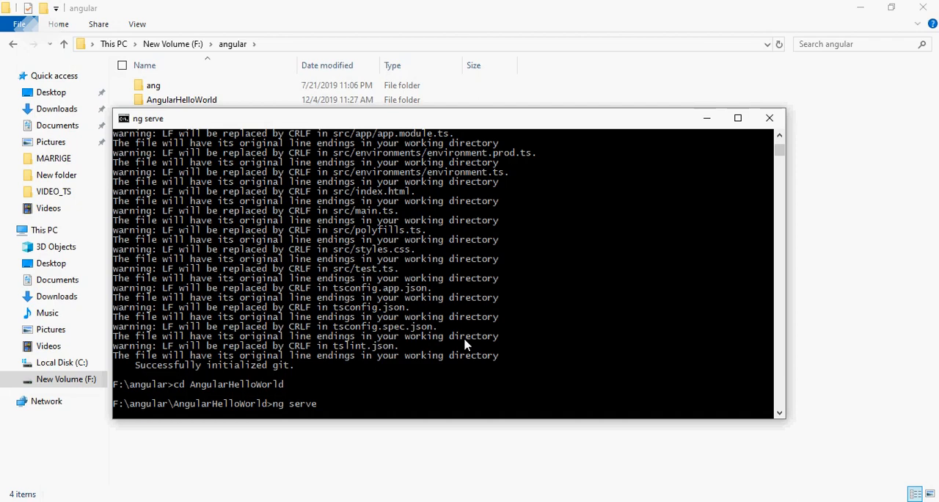
{"action": "key", "text": "Return"}
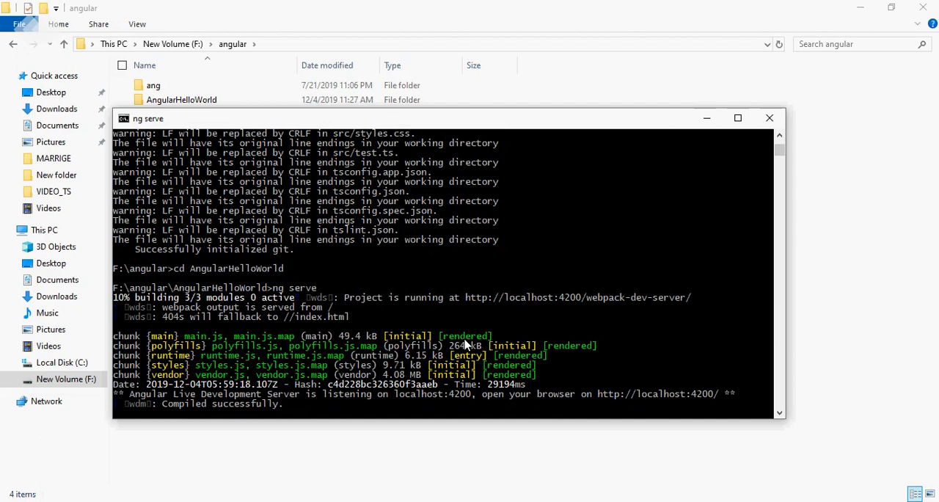
{"action": "mouse_move", "coordinate": [401, 467]}
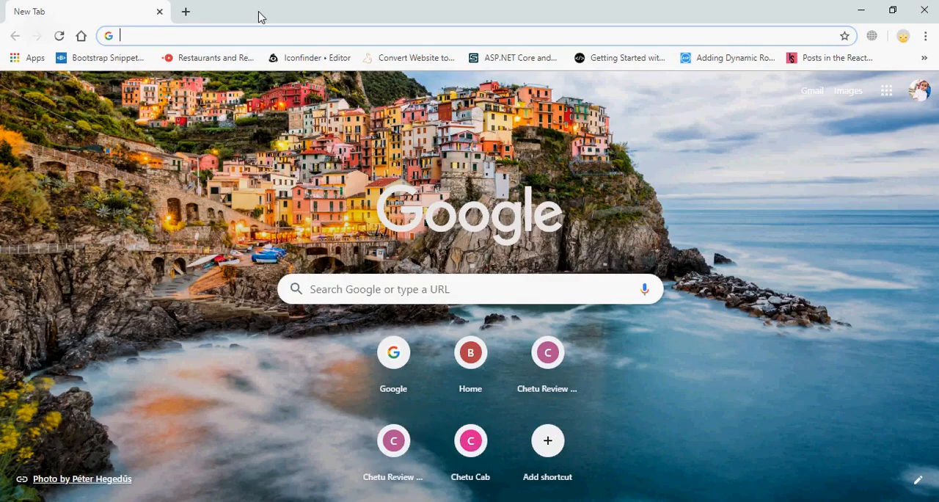
- Load localhost:4200/webpack-dev-server/ and look over the default Angular welcome page
{"action": "type", "text": "localhost:4200/webpack-dev-server/"}
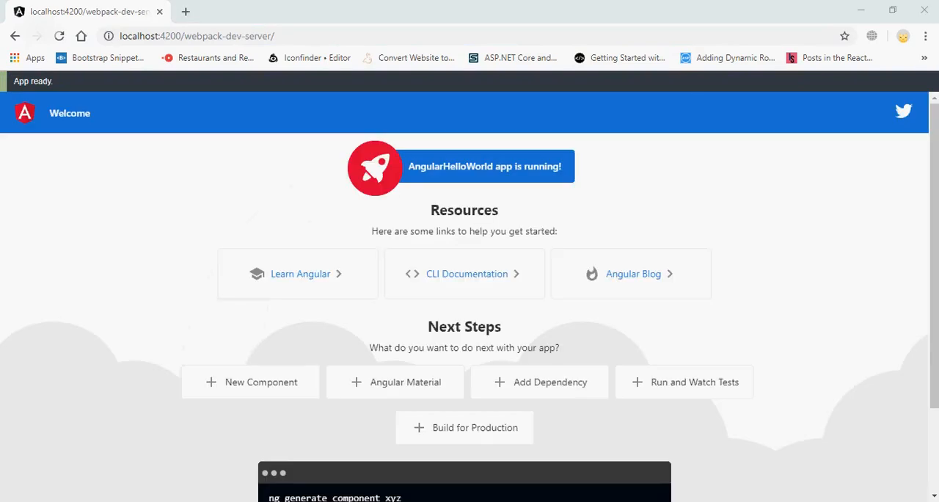
{"action": "scroll", "scroll_direction": "down", "scroll_amount": 3}
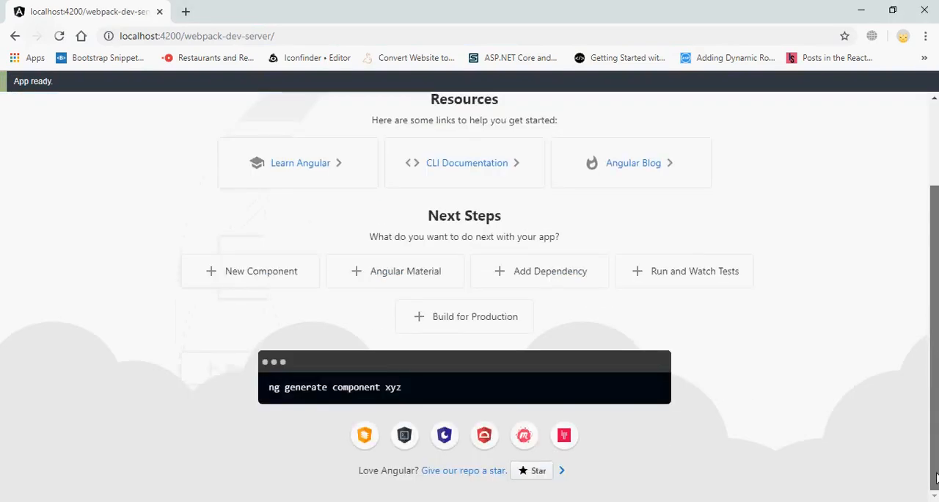
{"action": "scroll", "scroll_direction": "up", "scroll_amount": 3}
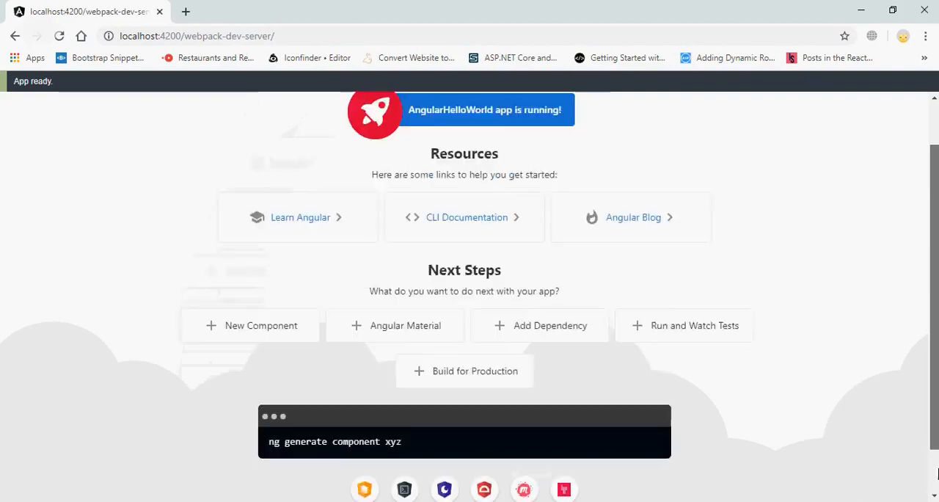
{"action": "scroll", "scroll_direction": "up", "scroll_amount": 3}
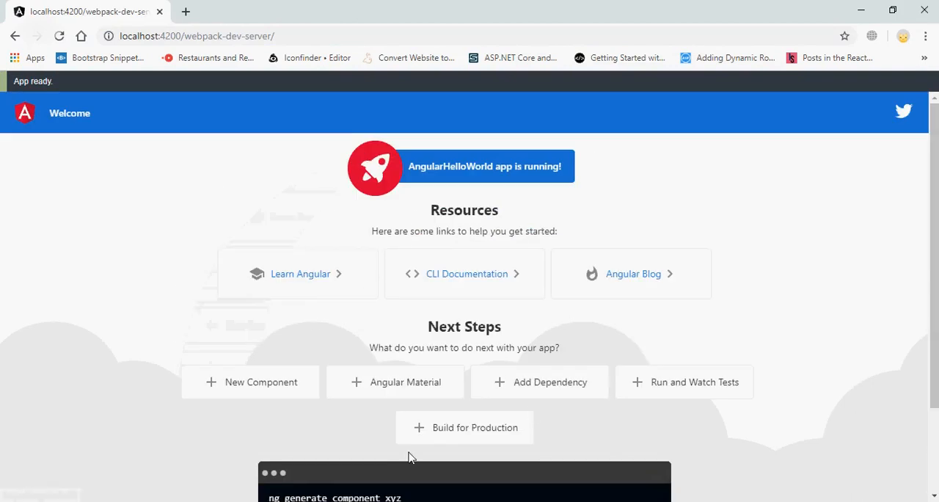
{"action": "mouse_move", "coordinate": [439, 381]}
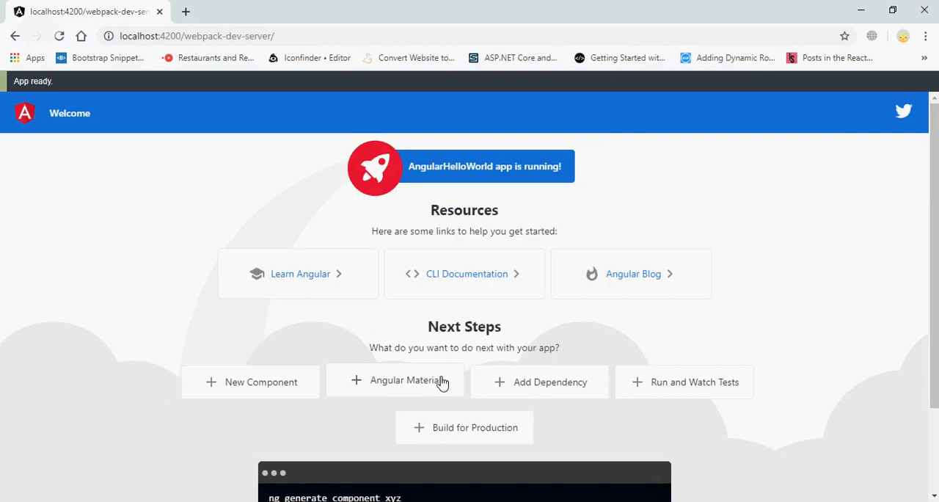
{"action": "mouse_move", "coordinate": [227, 156]}
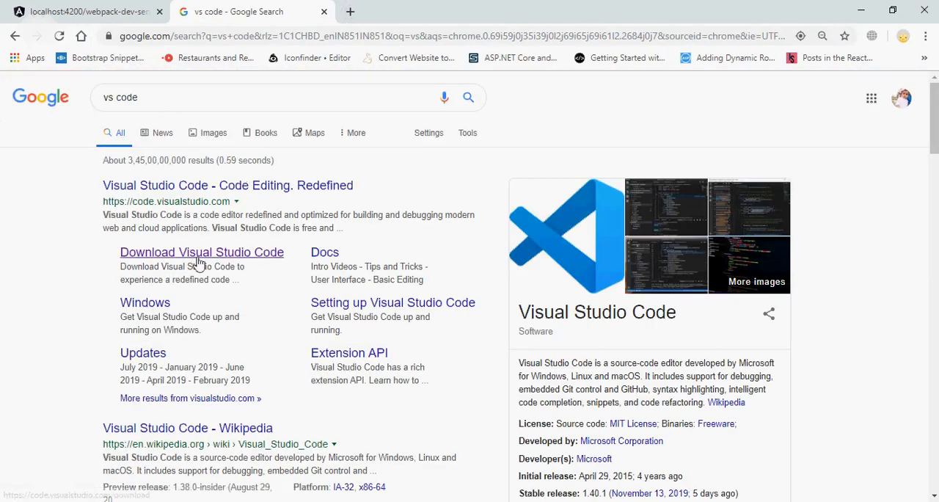
- Visit the Visual Studio Code download page, review the options, then close that tab
{"action": "left_click", "coordinate": [201, 251]}
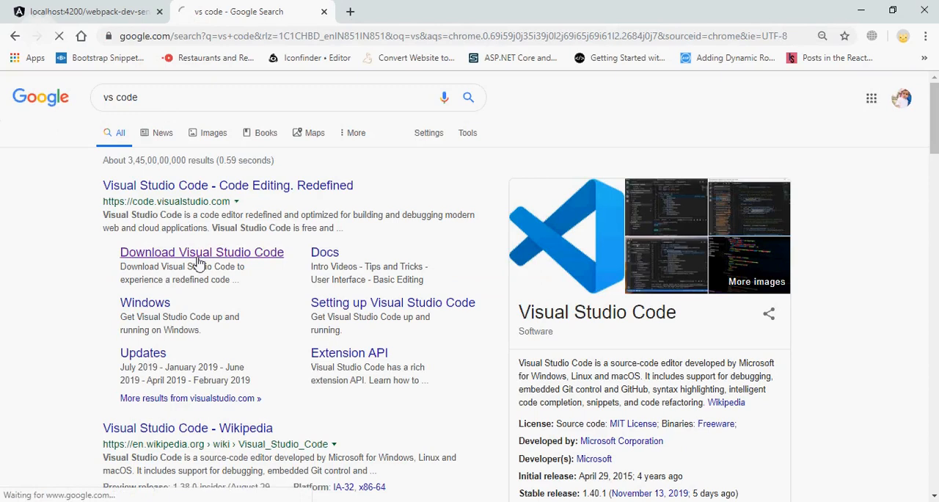
{"action": "left_click", "coordinate": [202, 252]}
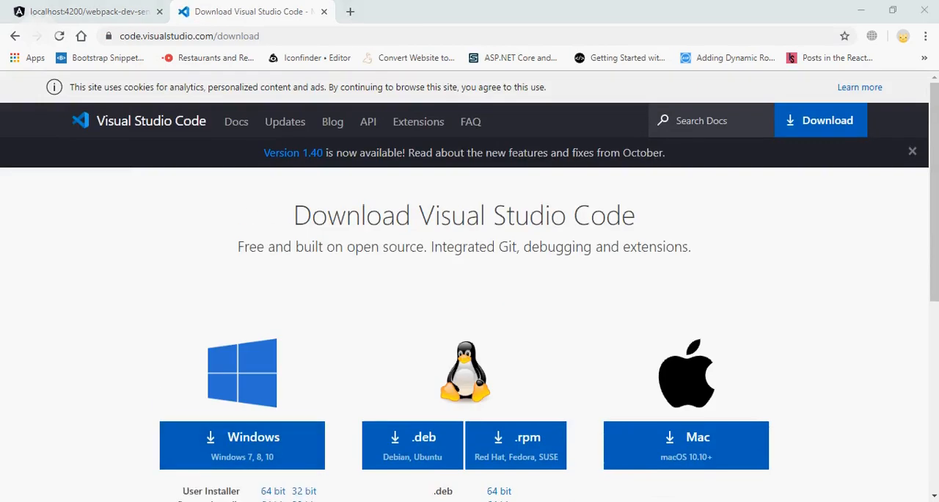
{"action": "scroll", "scroll_direction": "down", "scroll_amount": 3}
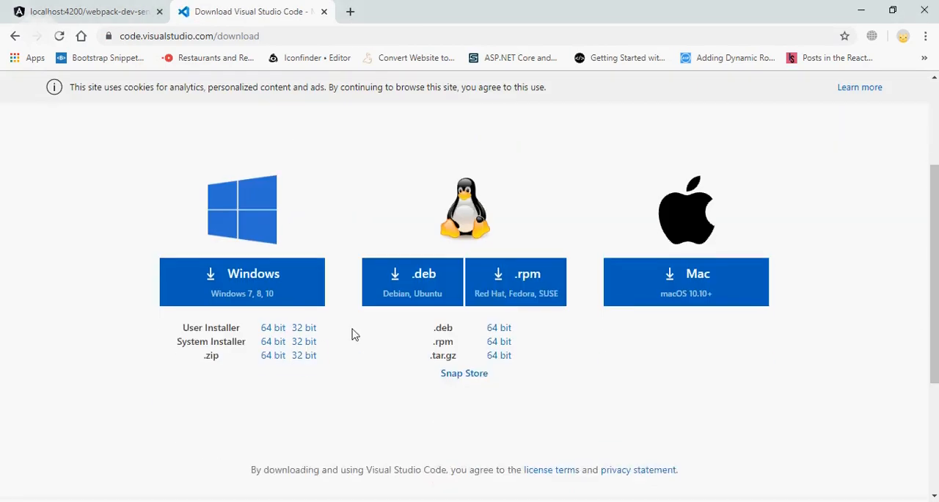
{"action": "mouse_move", "coordinate": [262, 292]}
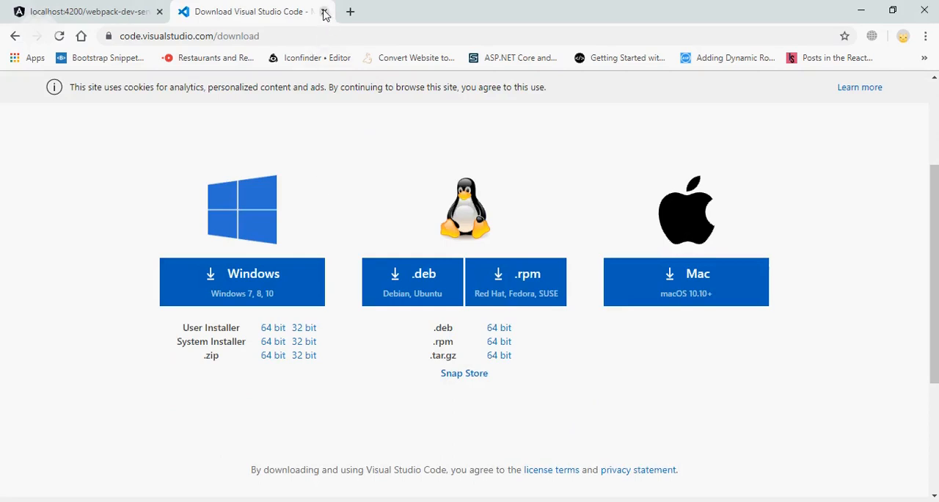
{"action": "left_click", "coordinate": [323, 11]}
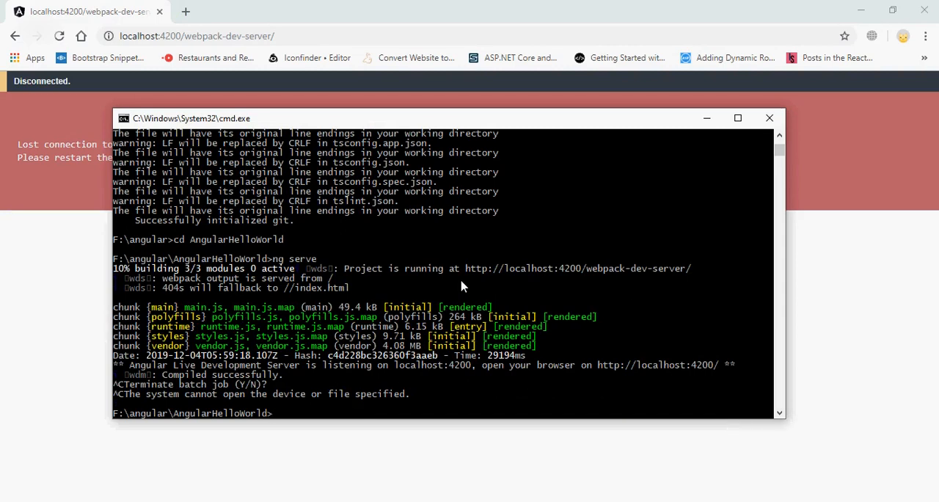
- Run 'code .' from the AngularHelloWorld folder to open it in Visual Studio Code
{"action": "type", "text": "c"}
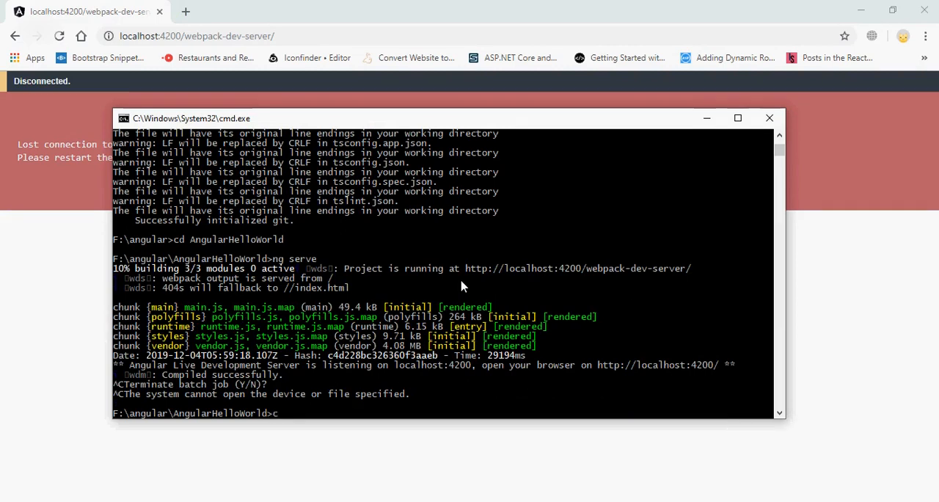
{"action": "type", "text": "ode ."}
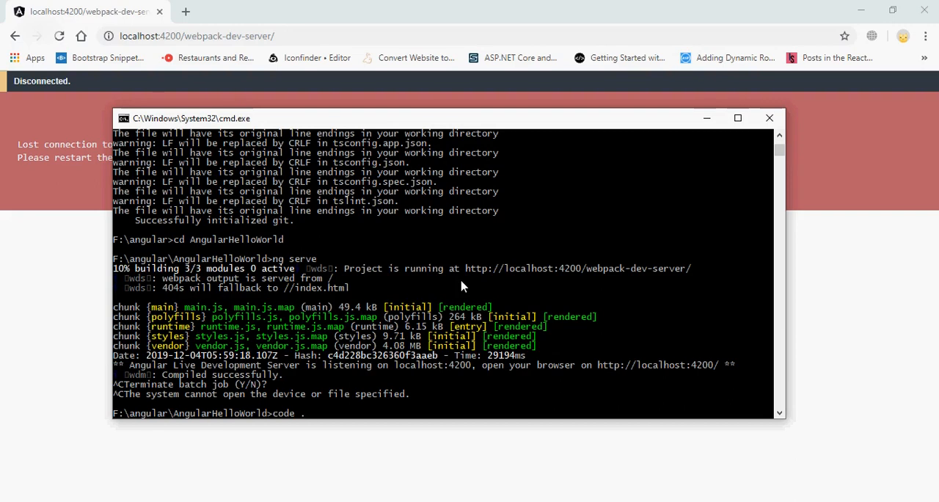
{"action": "key", "text": "Return"}
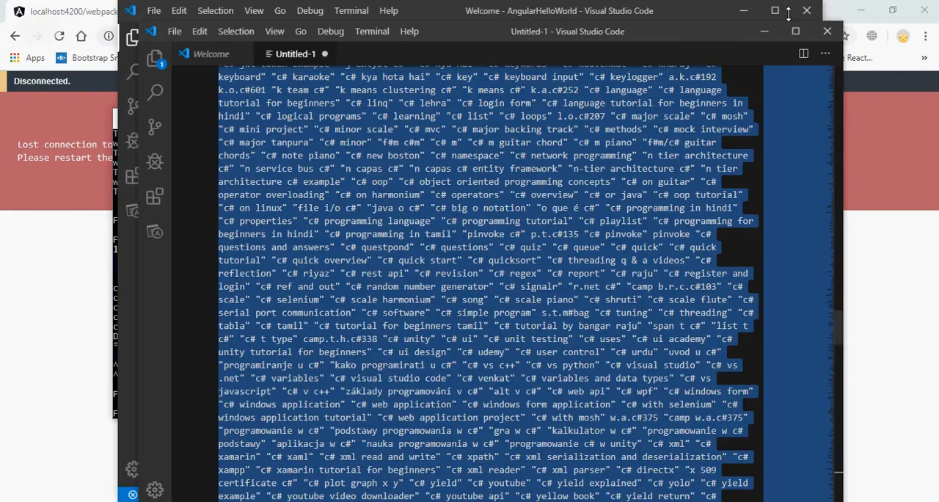
- Discard the unsaved Untitled-1 window, maximize the project window and close the Welcome page
{"action": "left_click", "coordinate": [827, 31]}
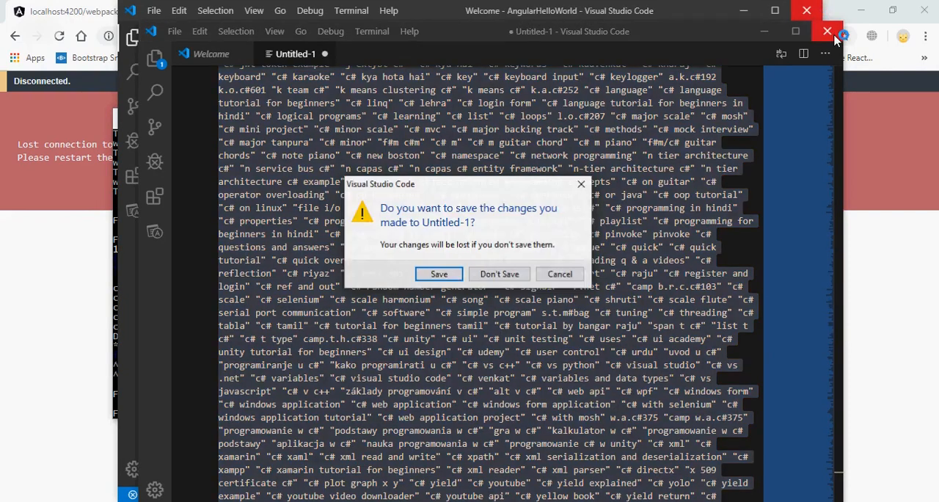
{"action": "left_click", "coordinate": [498, 274]}
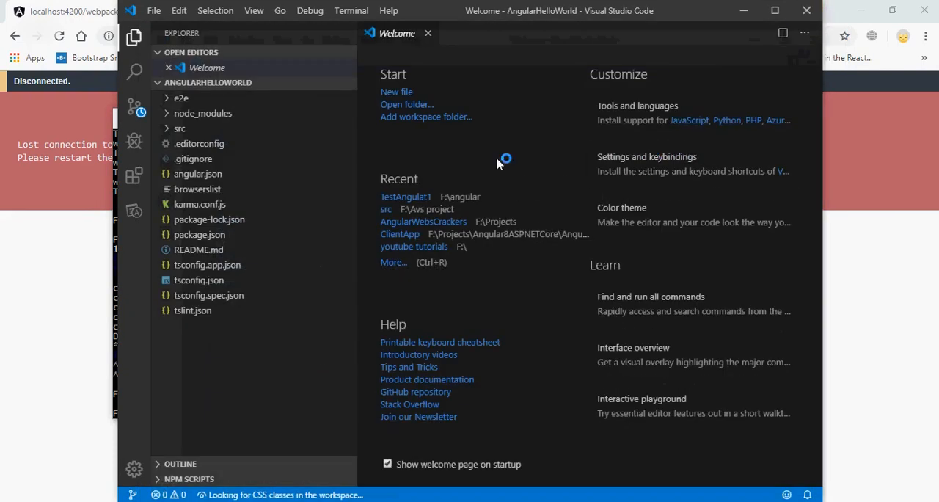
{"action": "left_click", "coordinate": [775, 10]}
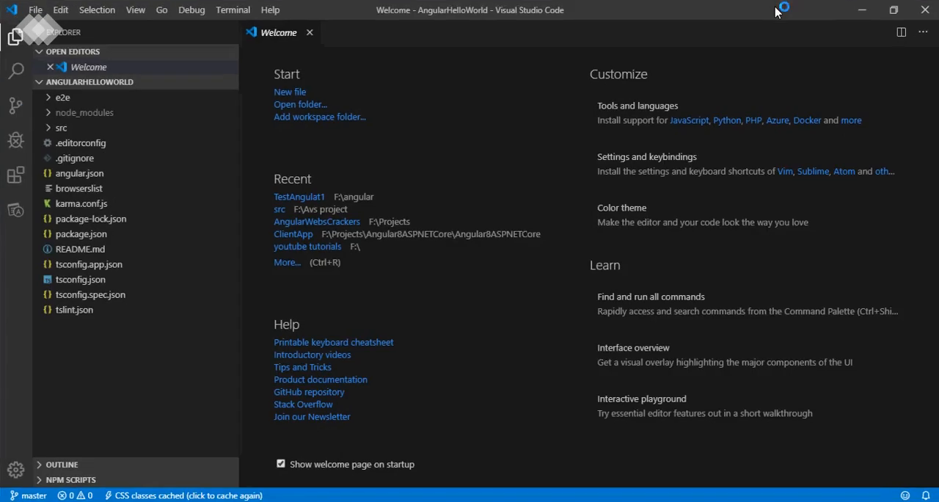
{"action": "left_click", "coordinate": [308, 32]}
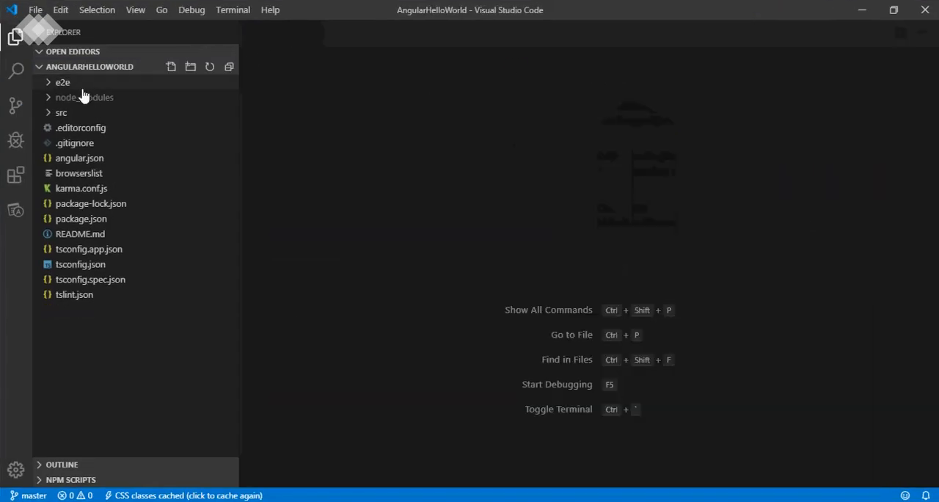
- Expand src/app in the Explorer and open app.component.html
{"action": "left_click", "coordinate": [61, 112]}
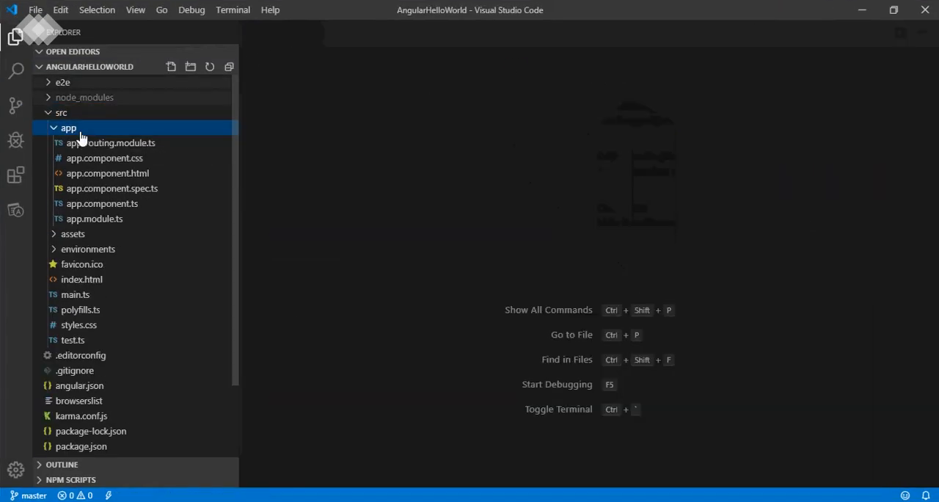
{"action": "mouse_move", "coordinate": [111, 143]}
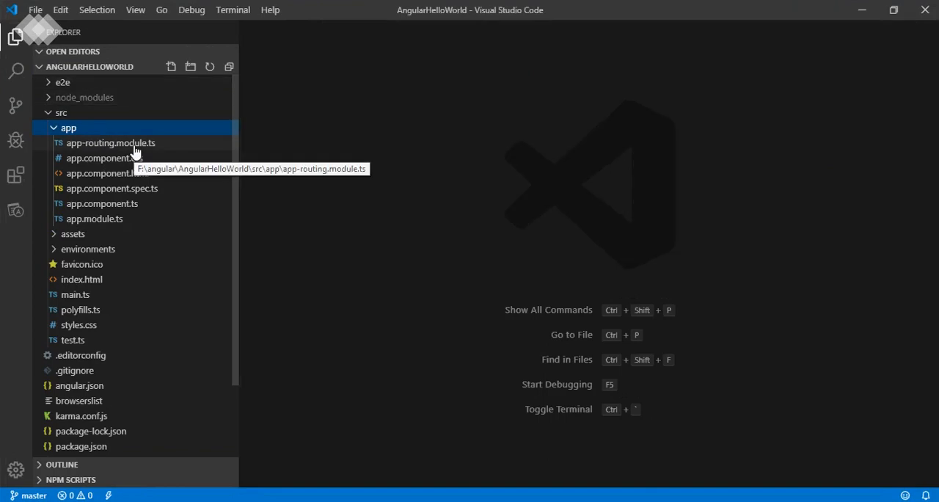
{"action": "mouse_move", "coordinate": [122, 176]}
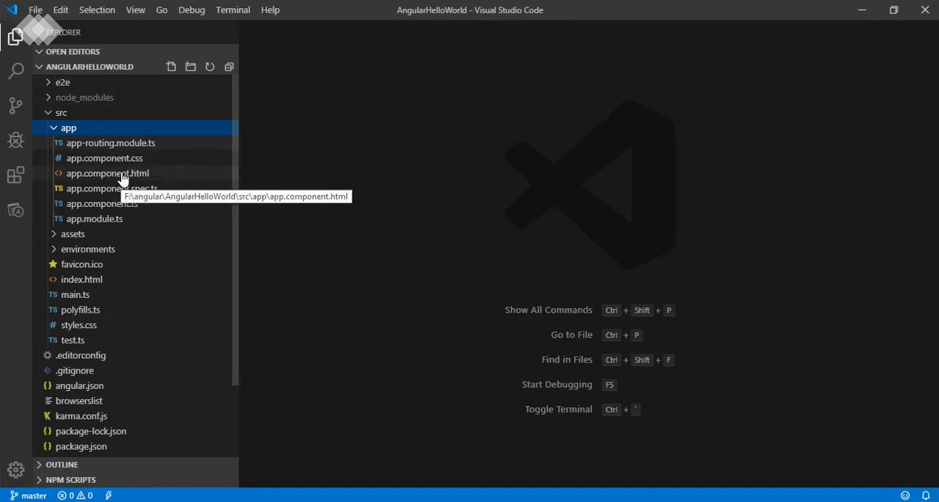
{"action": "mouse_move", "coordinate": [185, 258]}
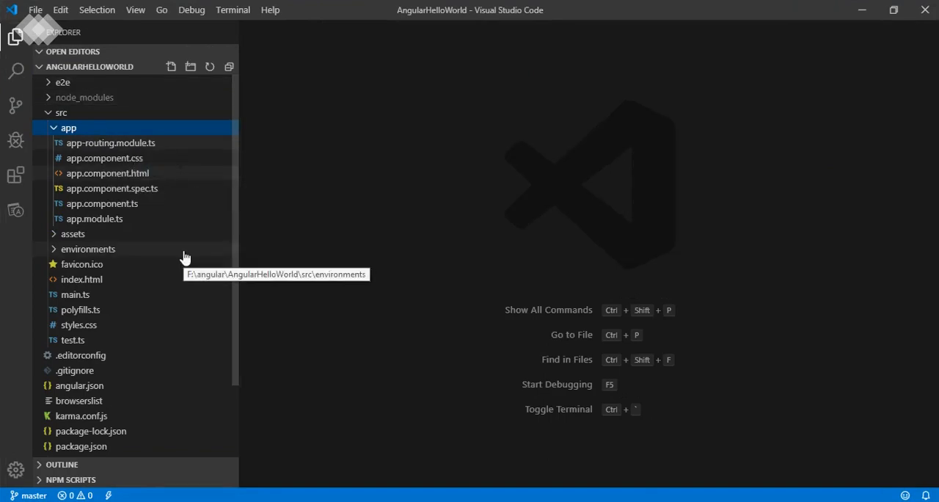
{"action": "left_click", "coordinate": [104, 158]}
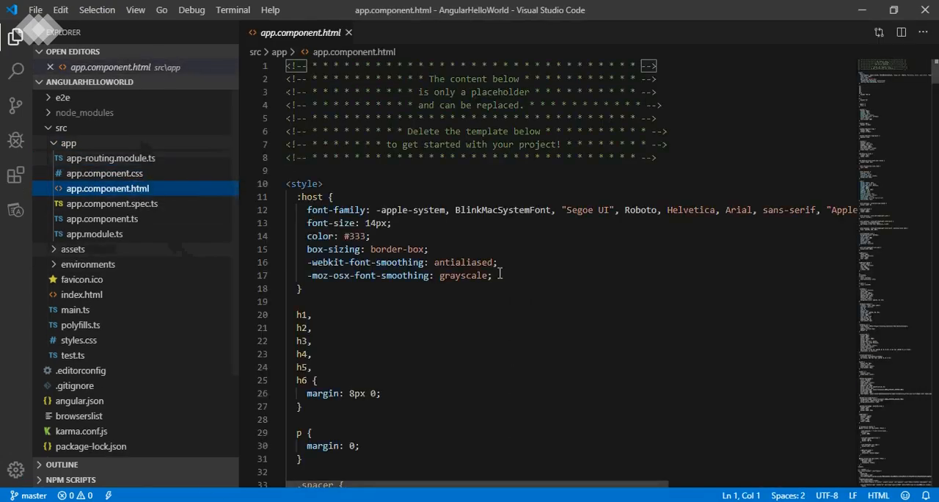
- Clear the default placeholder template from app.component.html and save the empty file
{"action": "left_click", "coordinate": [490, 275]}
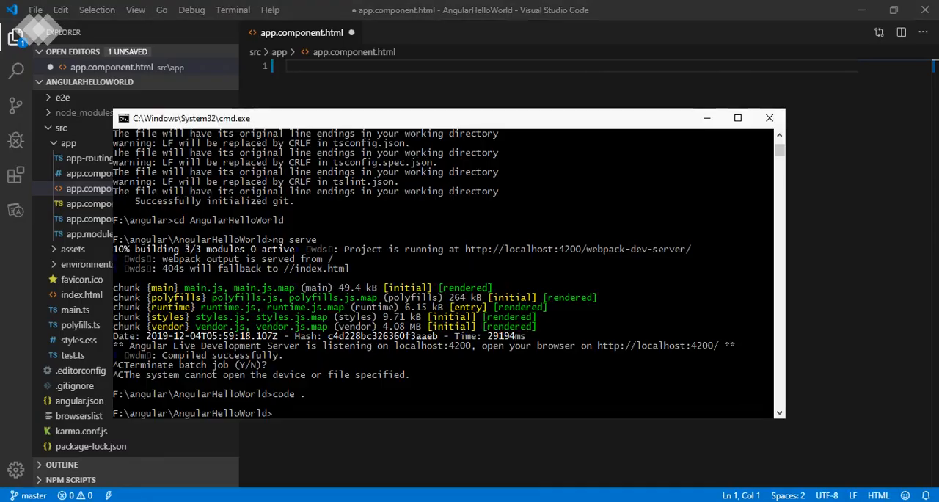
{"action": "type", "text": "ng s"}
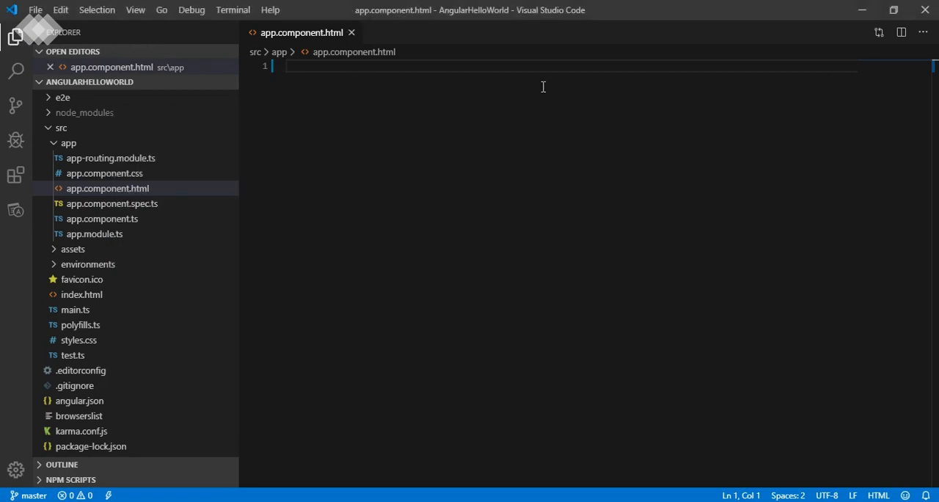
- Enter the heading text 'Hello World!!!!!' in app.component.html
{"action": "type", "text": "Hello Wo"}
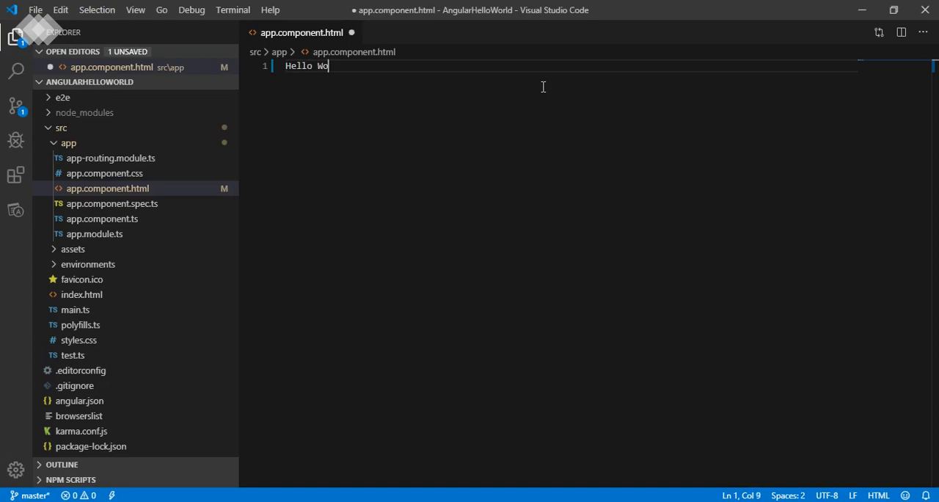
{"action": "type", "text": "rld"}
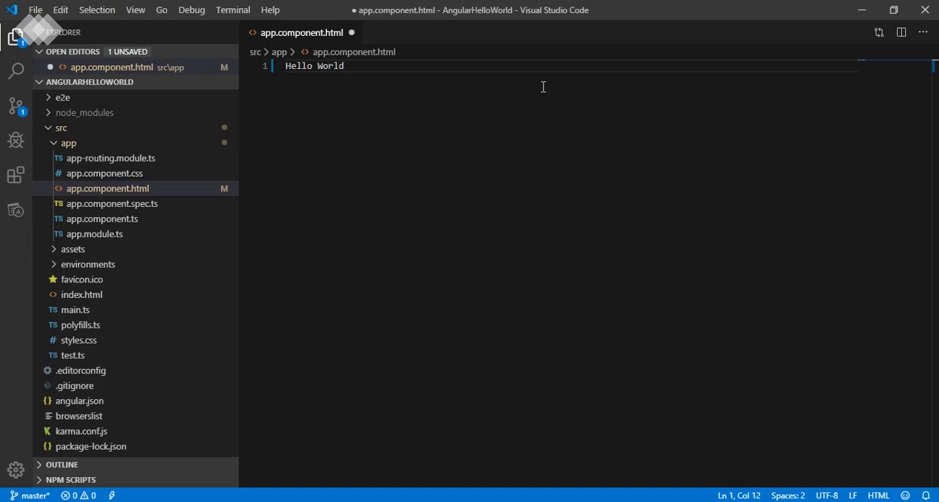
{"action": "type", "text": "!!!!!"}
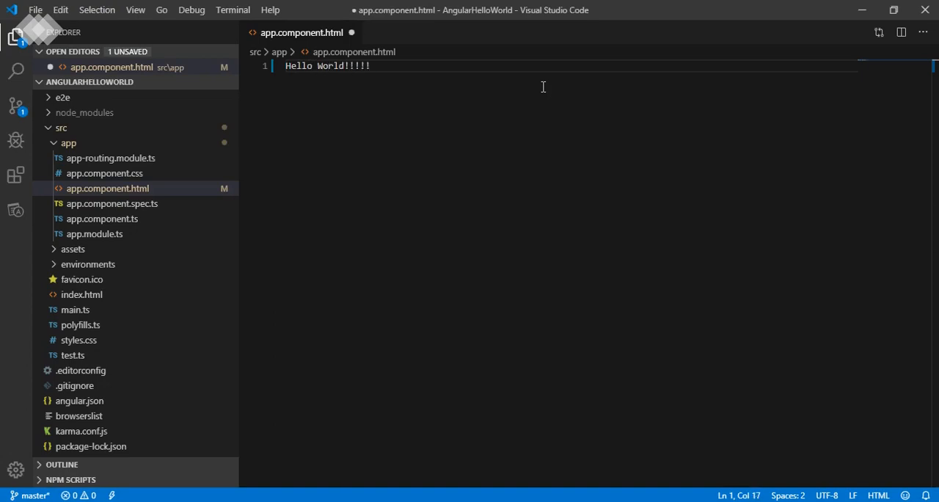
- Add the line asking to subscribe to [Code]BABA, like, share and comment
{"action": "type", "text": "P"}
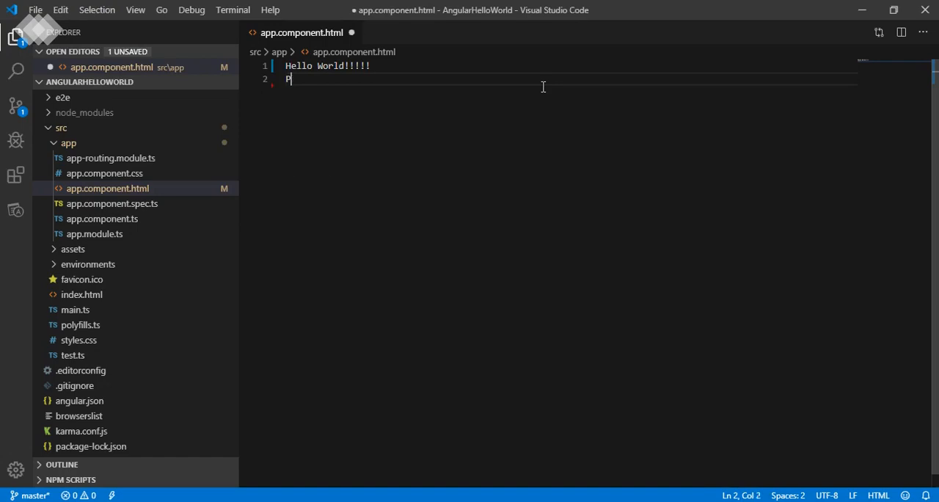
{"action": "type", "text": "lease s"}
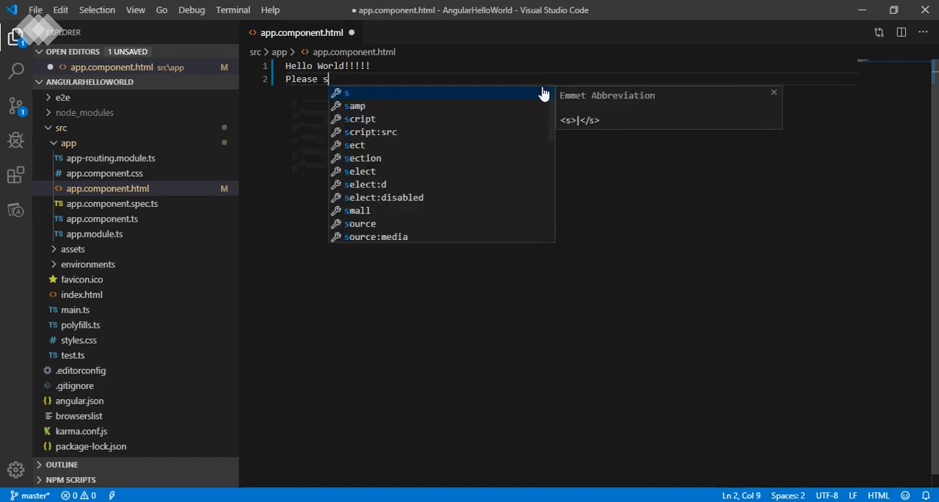
{"action": "type", "text": "ubscrib"}
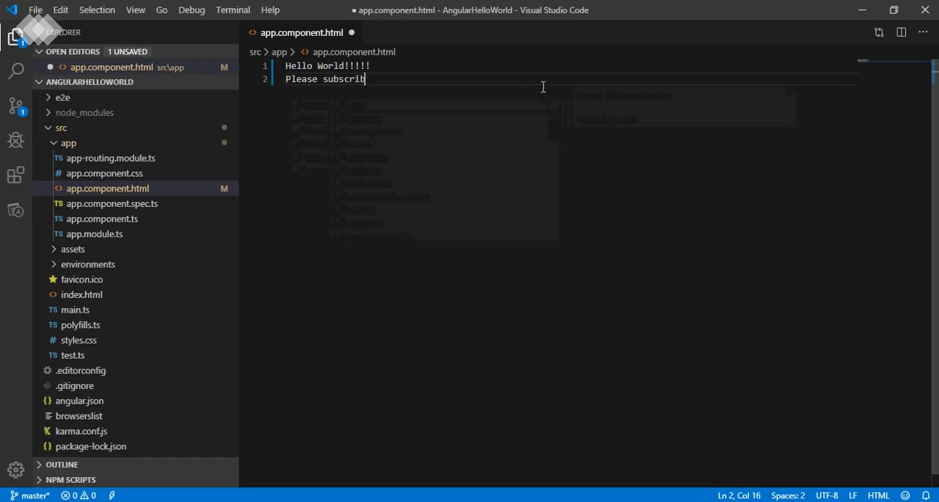
{"action": "type", "text": "e my"}
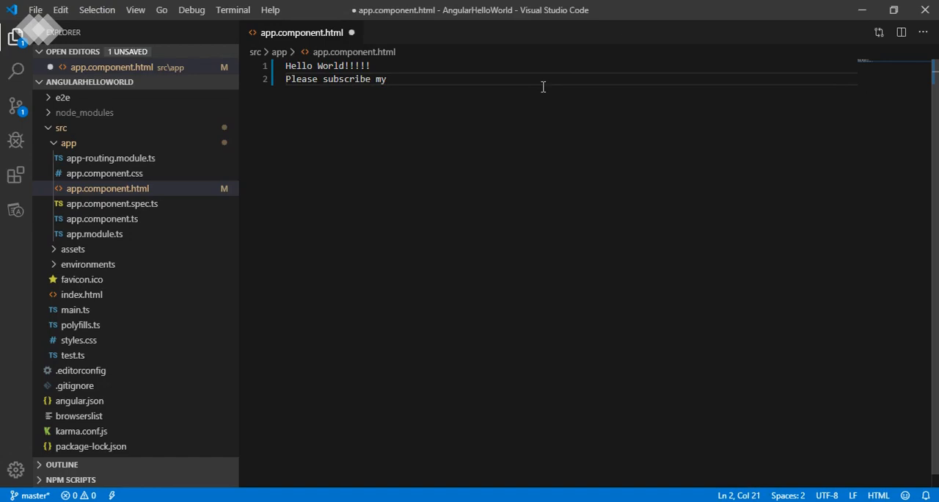
{"action": "type", "text": "channel"}
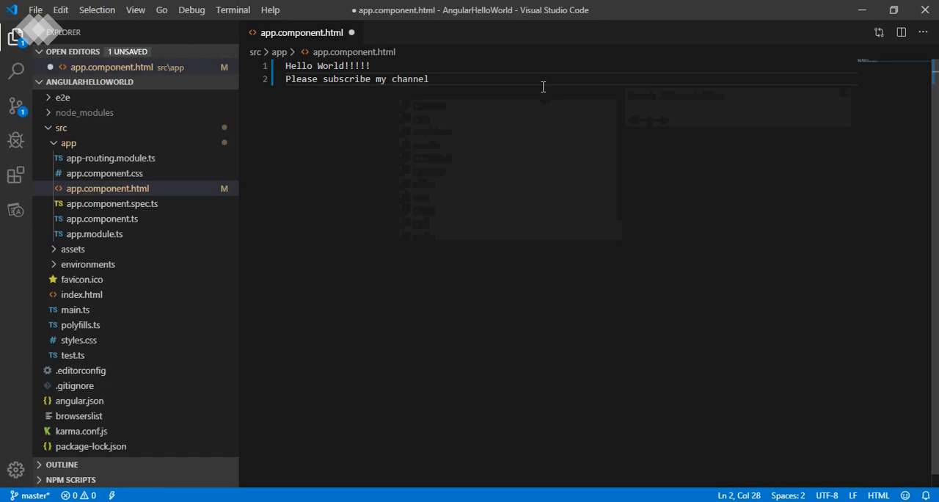
{"action": "type", "text": "[Code]"}
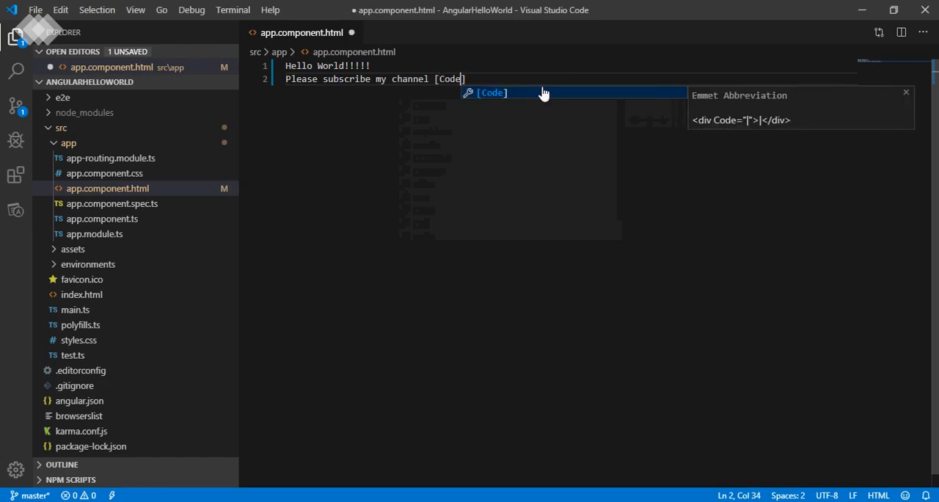
{"action": "type", "text": "BABA"}
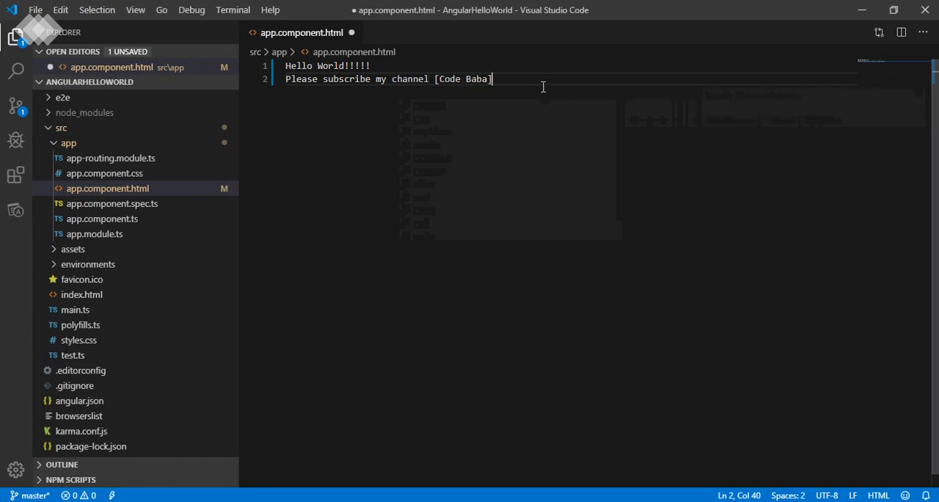
{"action": "type", "text": ", Like"}
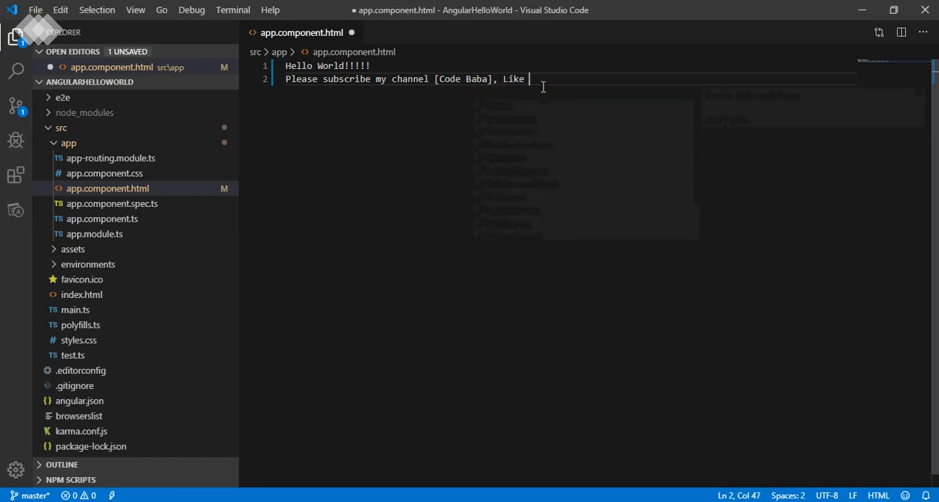
{"action": "type", "text": ", Share"}
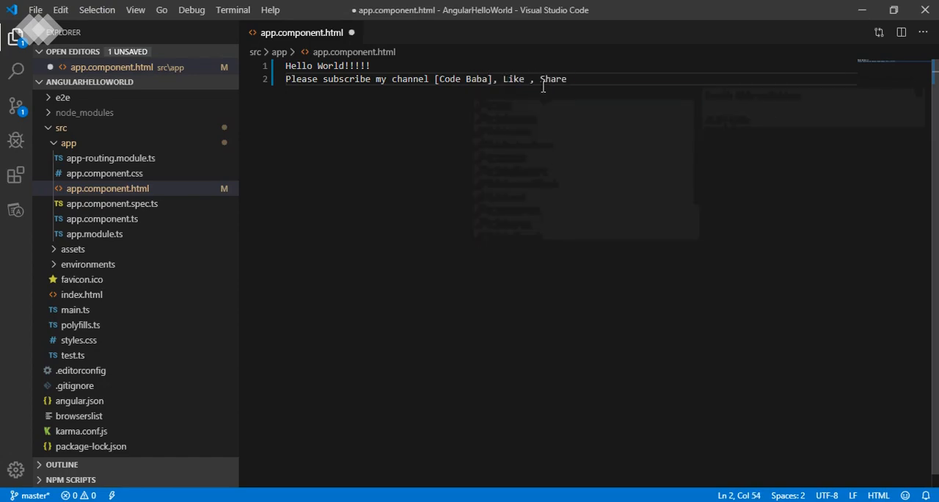
{"action": "type", "text": "and Commment"}
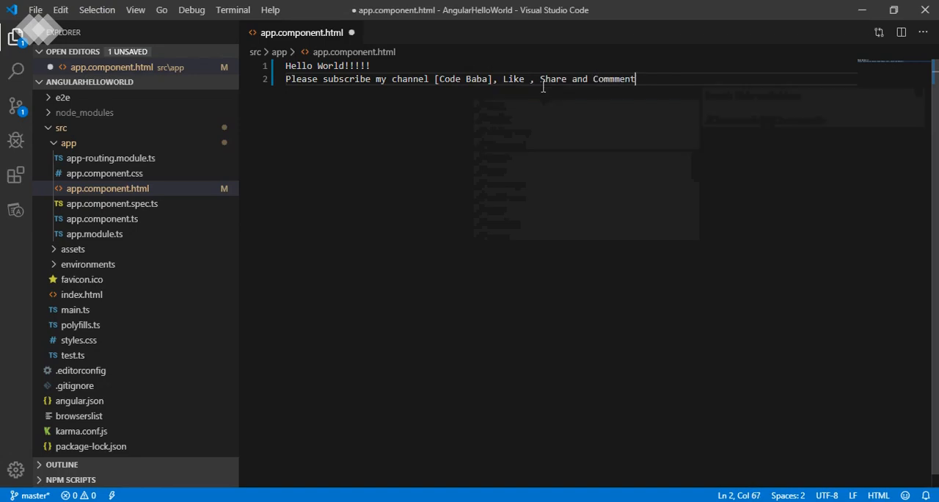
{"action": "type", "text": "..."}
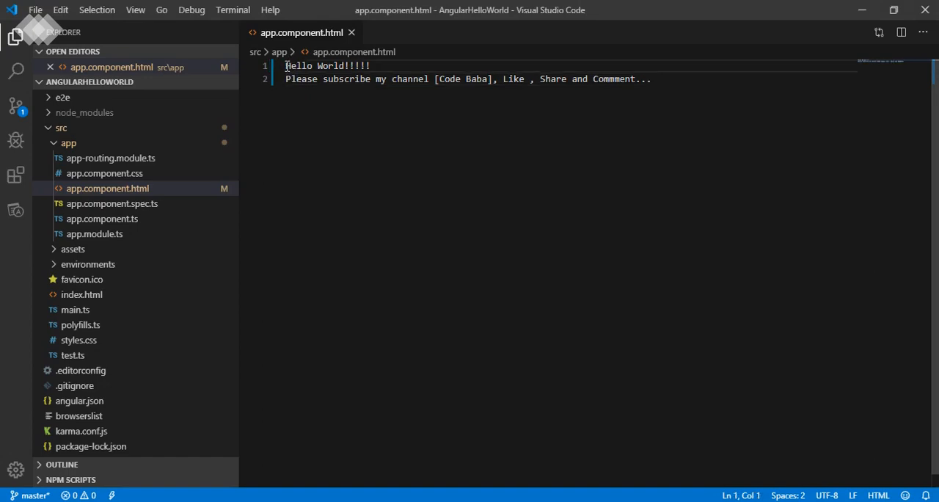
- Wrap the Hello World line in <h1></h1> and save the file
{"action": "type", "text": "<h1></h1>"}
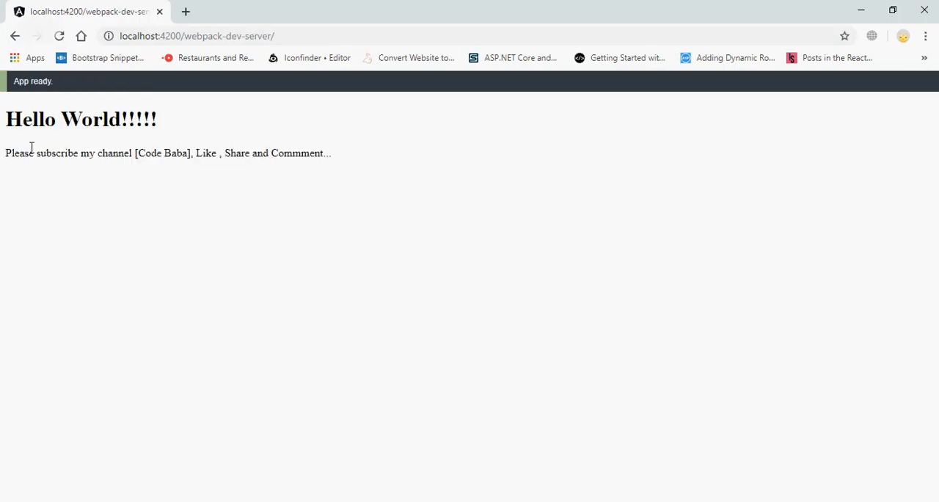
{"action": "mouse_move", "coordinate": [318, 171]}
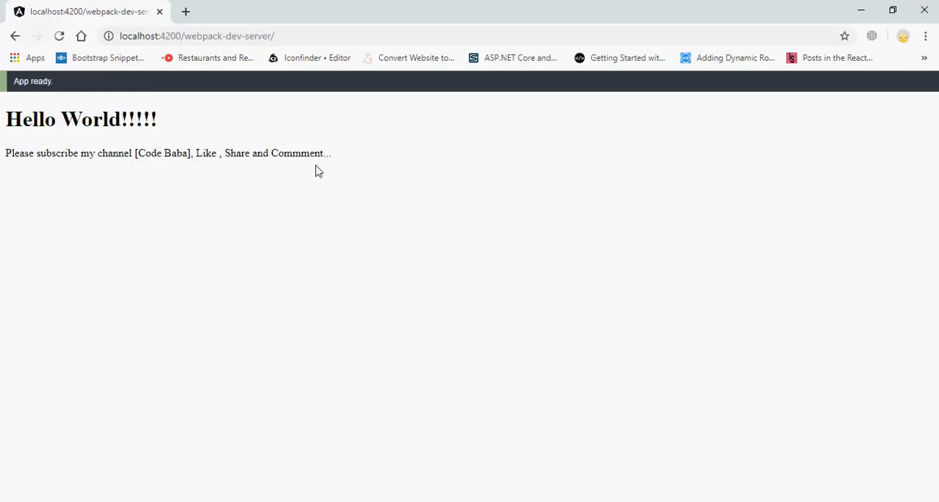
{"action": "mouse_move", "coordinate": [513, 413]}
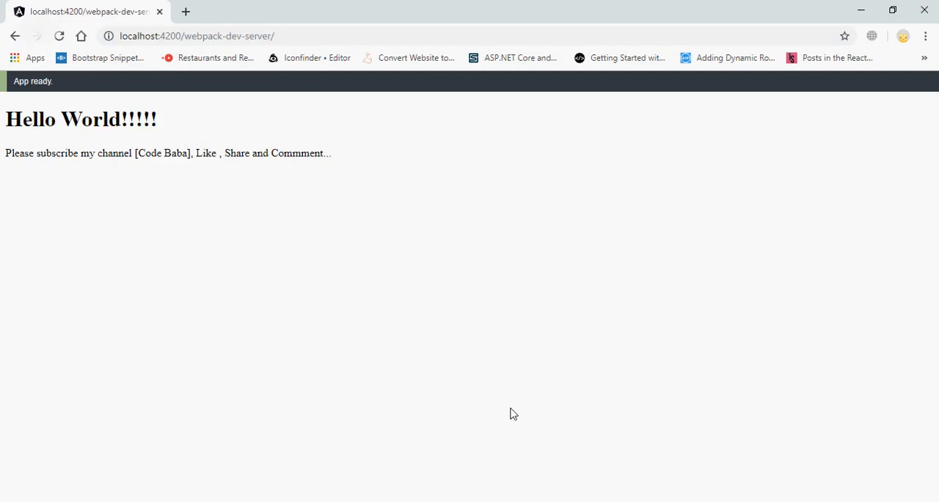
{"action": "mouse_move", "coordinate": [566, 438]}
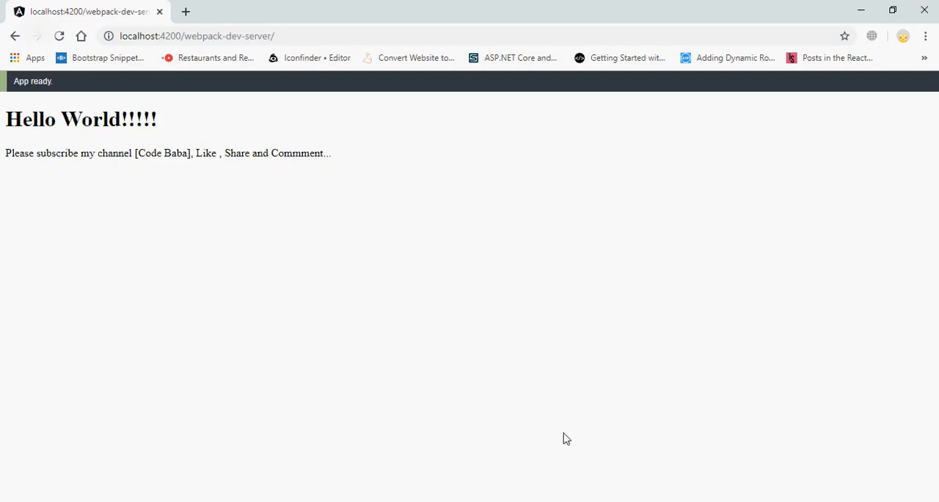